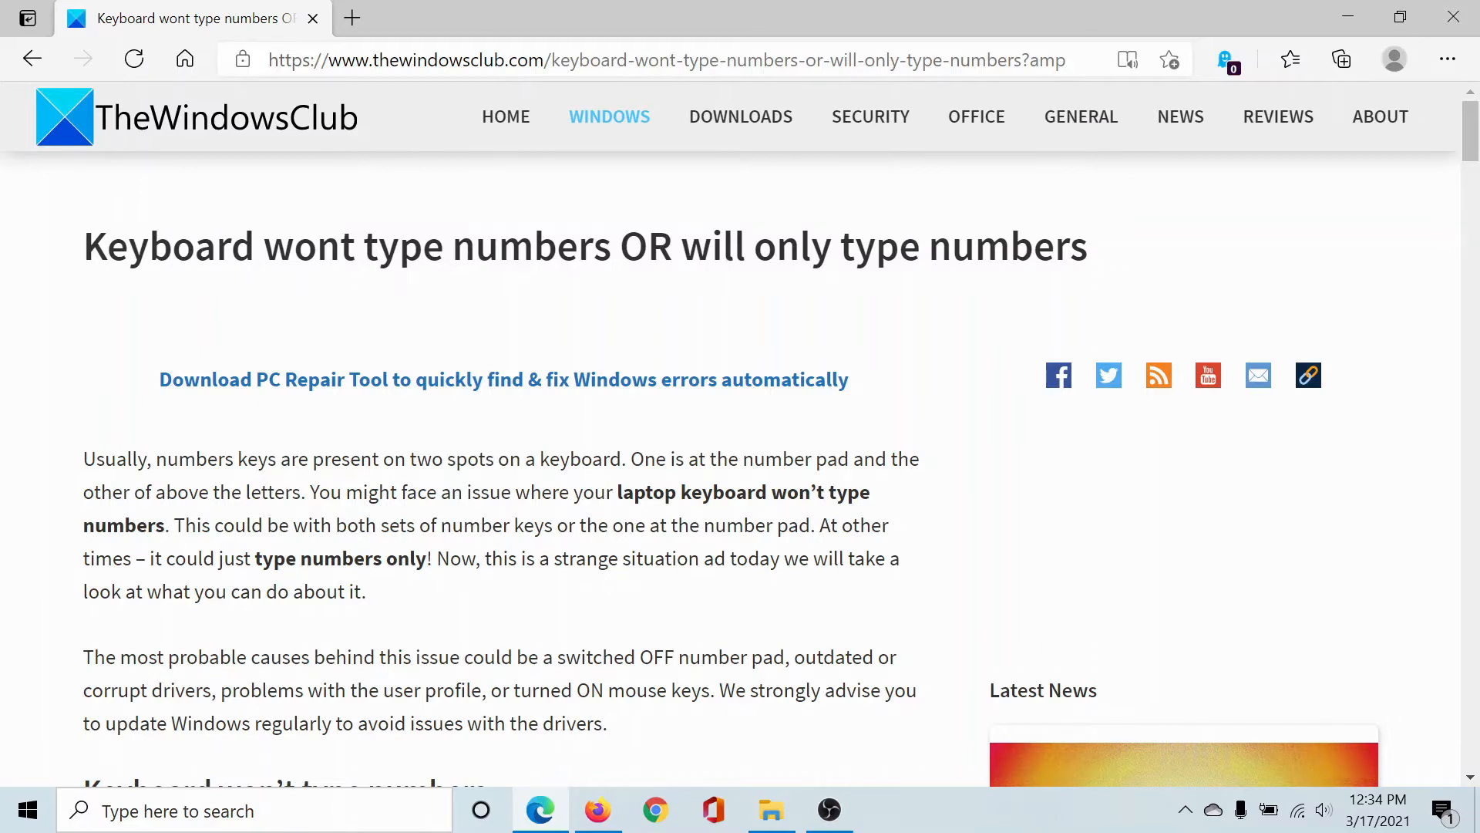
Bring the article's five keyboard troubleshooting steps into view, then head to Windows Settings
scroll(down, 3)
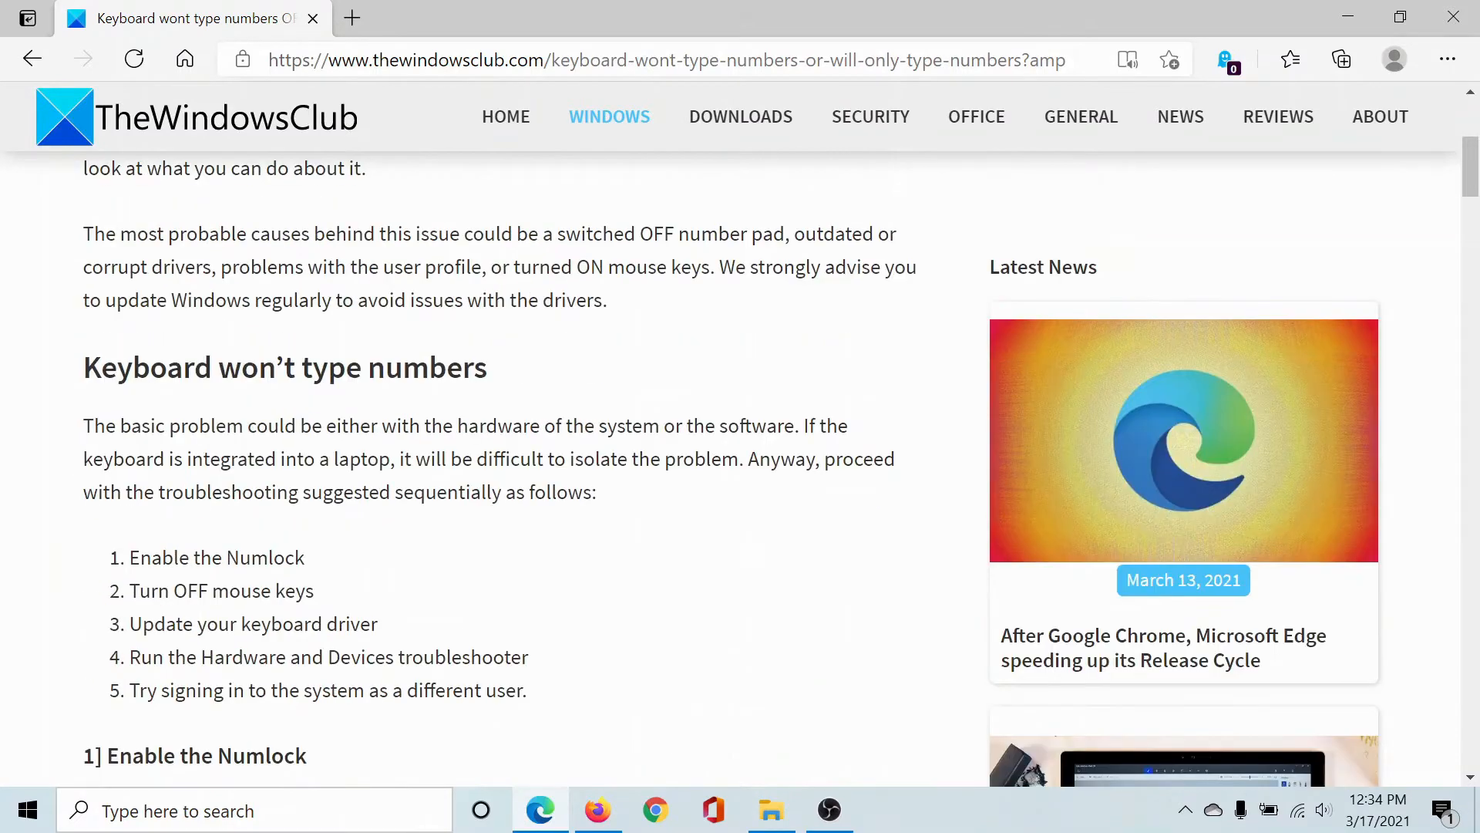
scroll(down, 3)
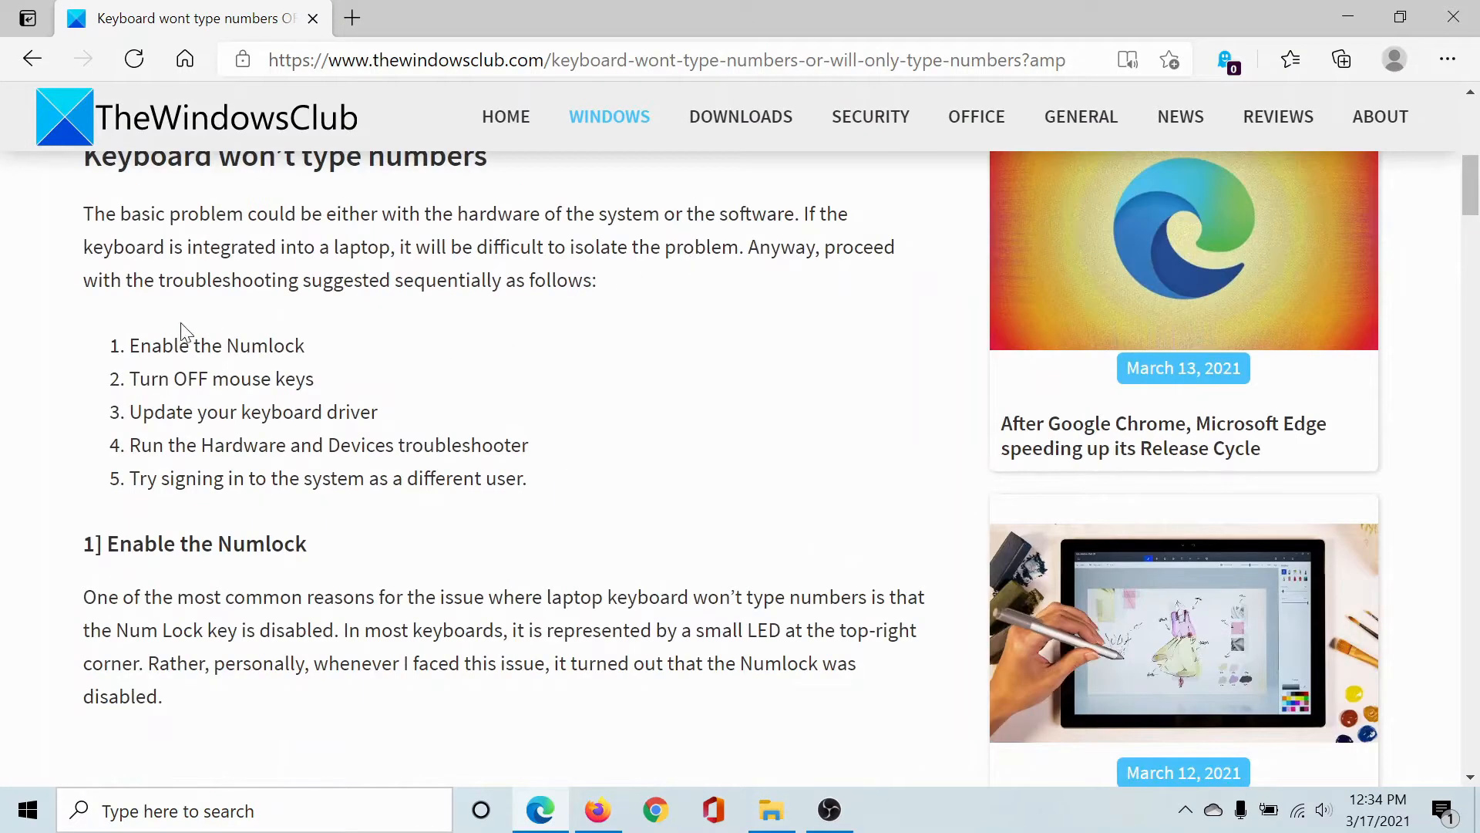
mouse_move(356, 354)
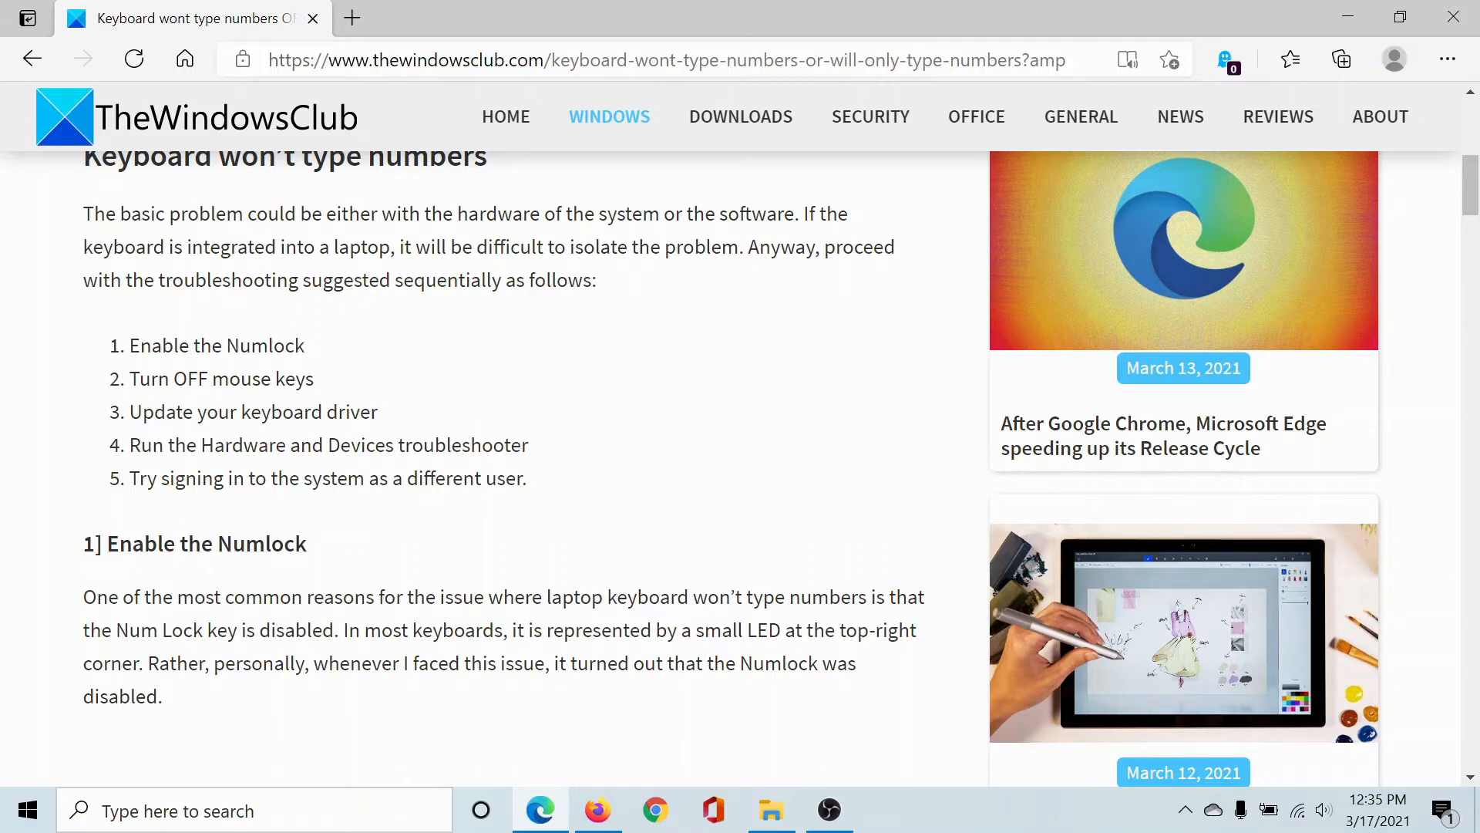
click(27, 810)
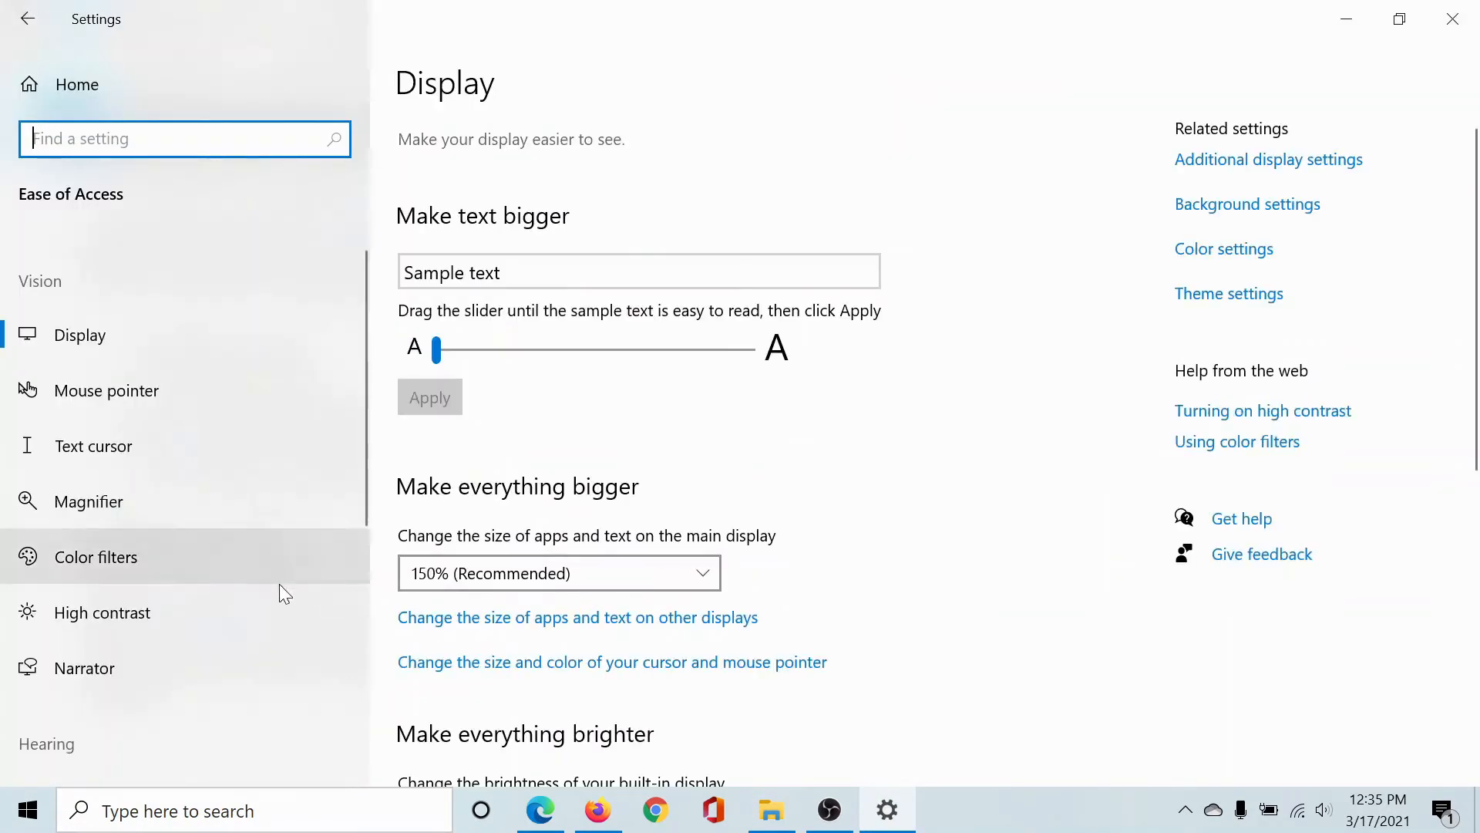
Reach the Ease of Access Mouse page and confirm Mouse Keys is off
scroll(down, 3)
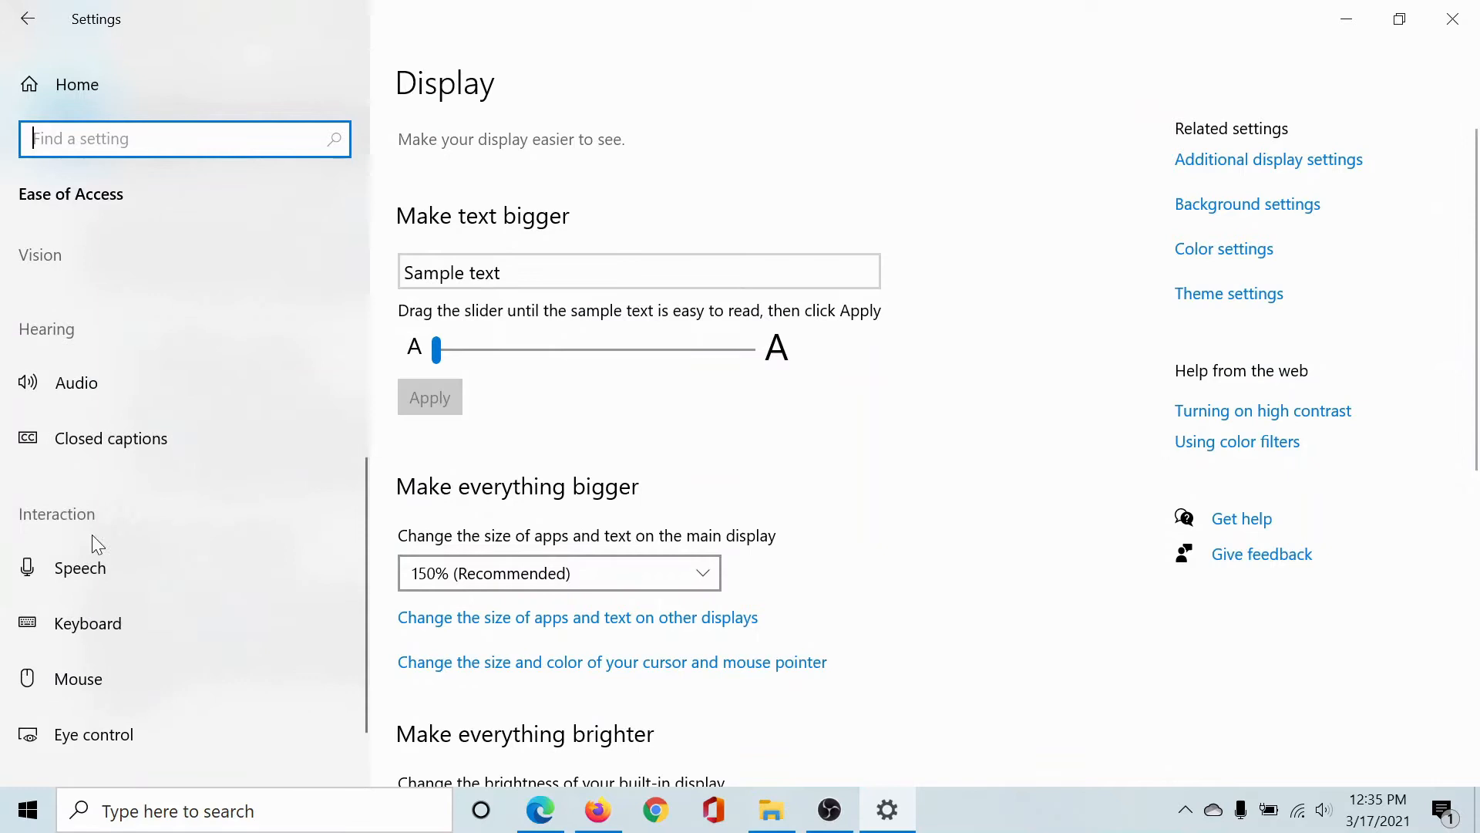
mouse_move(106, 691)
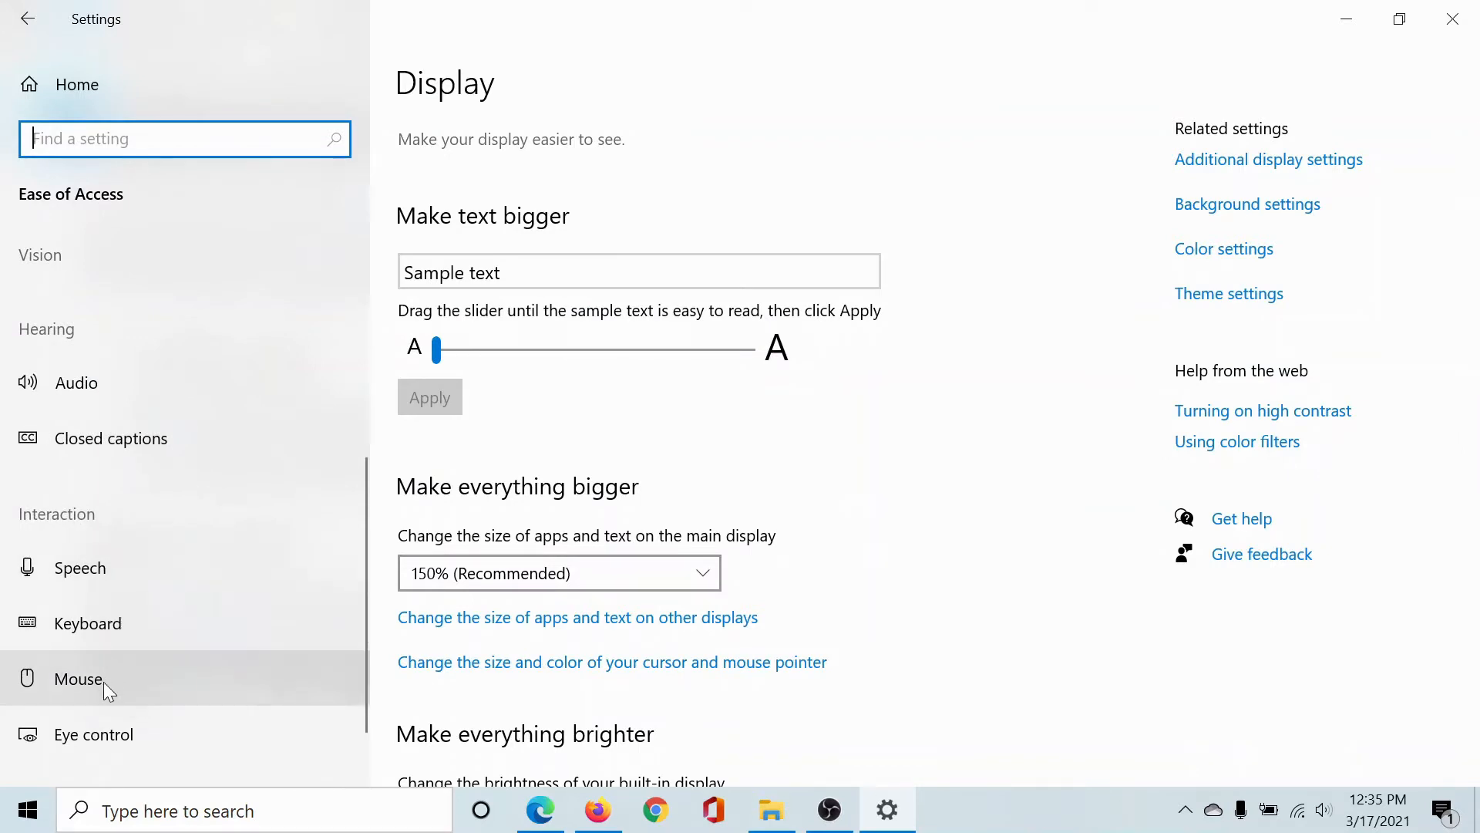
click(77, 678)
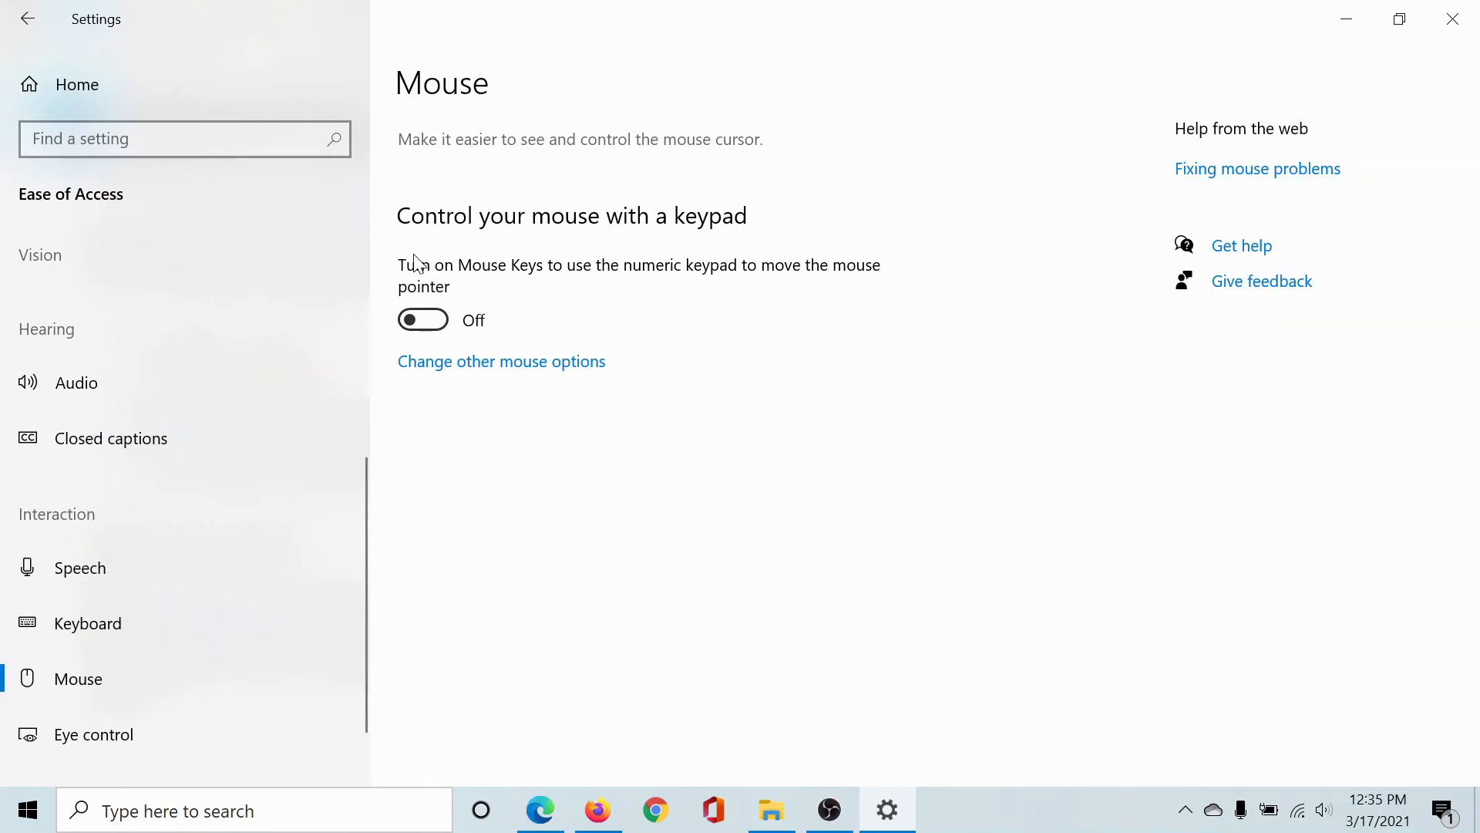
mouse_move(672, 276)
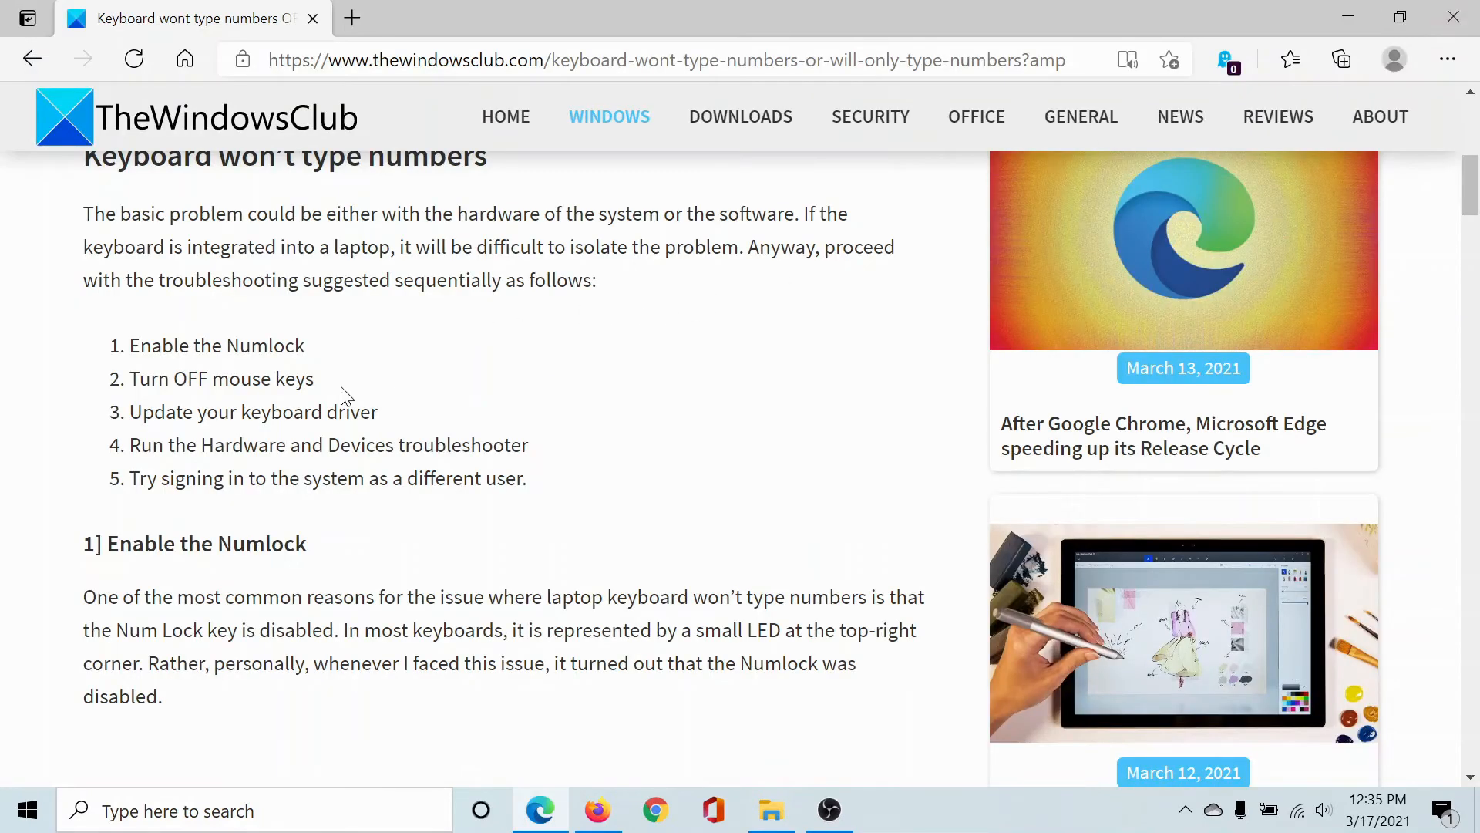
mouse_move(538, 434)
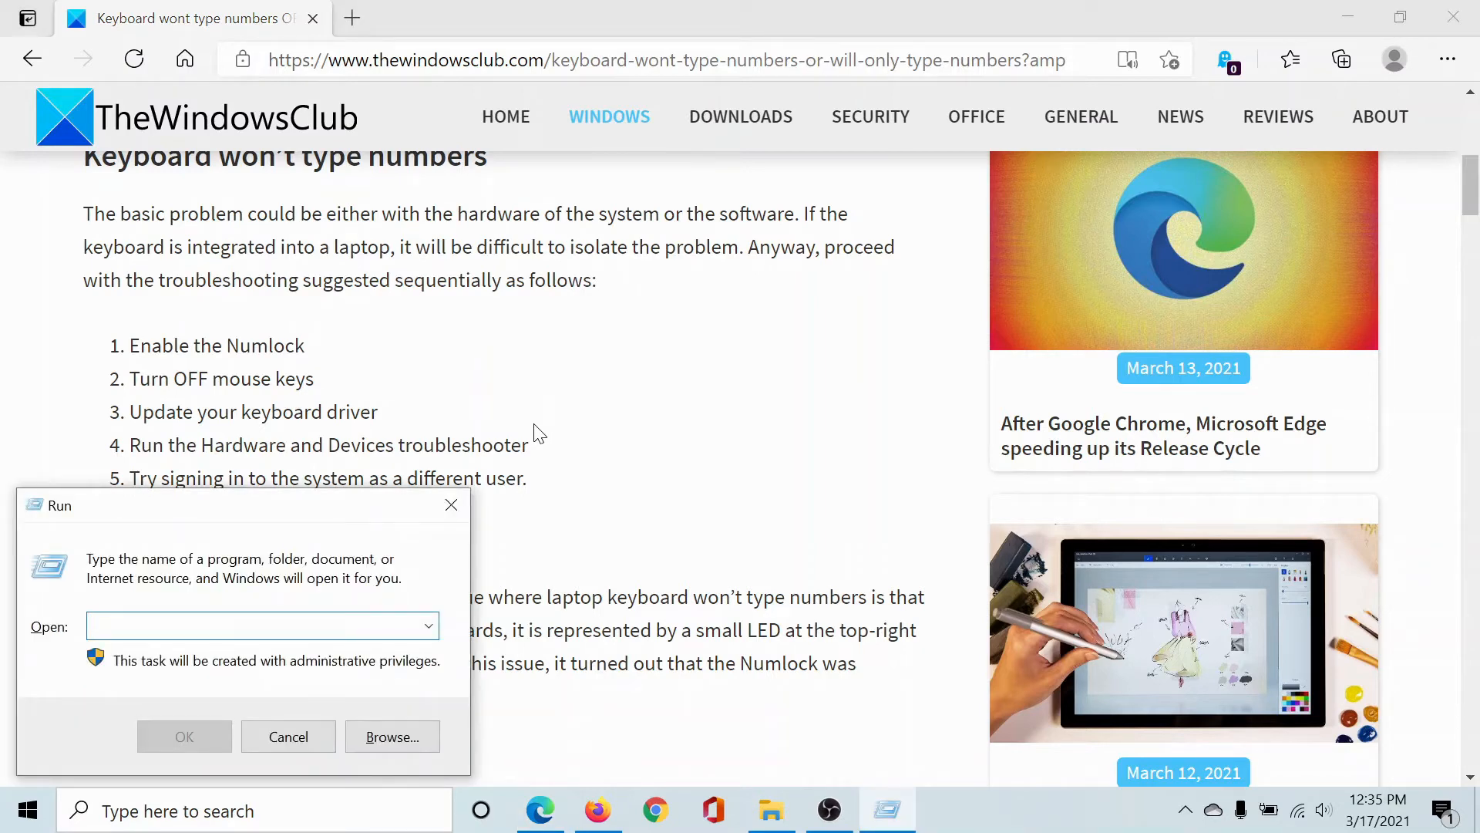
Run devmgmt.msc and start Update driver on the laptop keyboard device
text(dev)
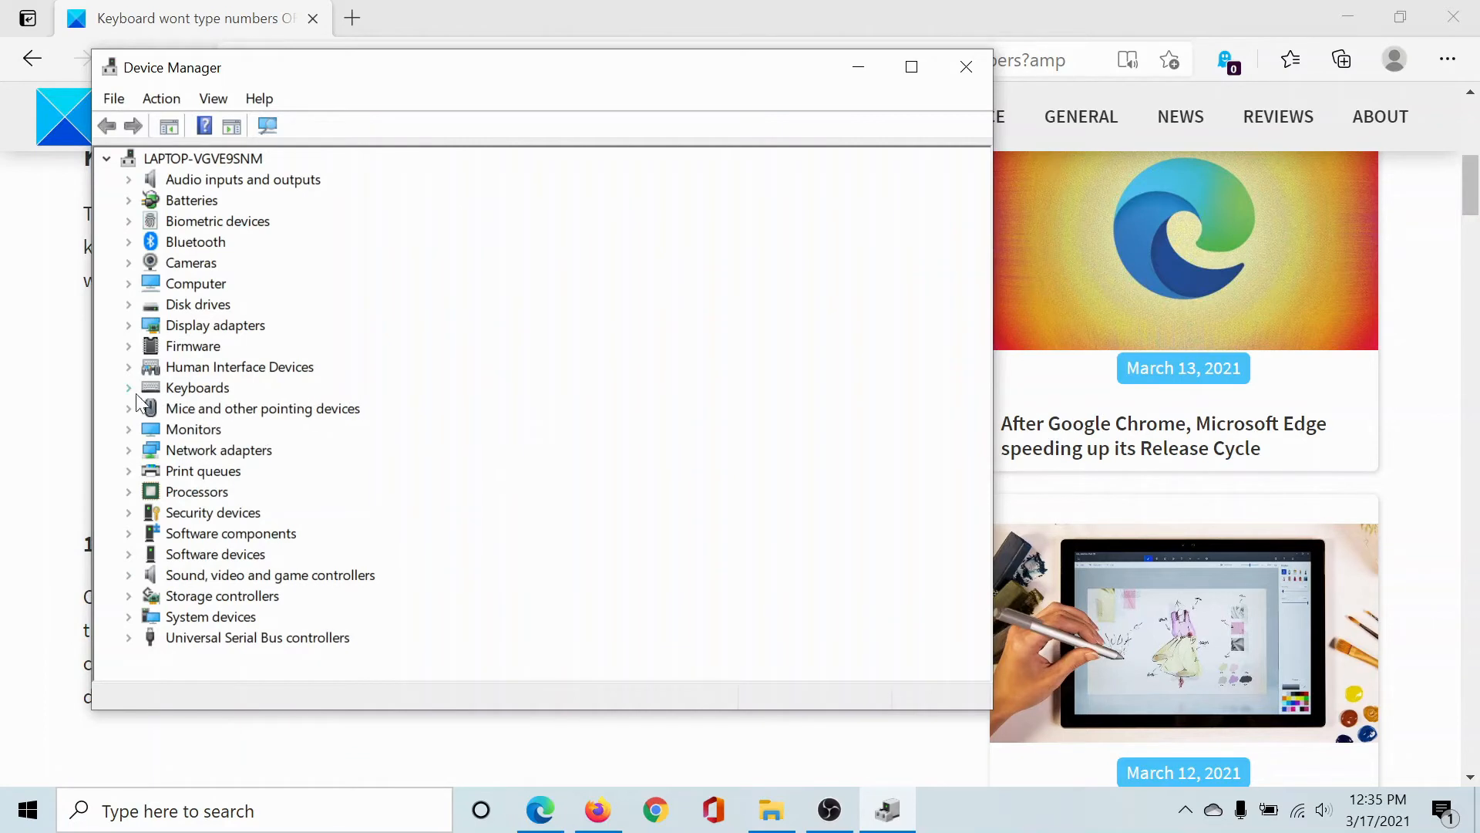
right_click(325, 407)
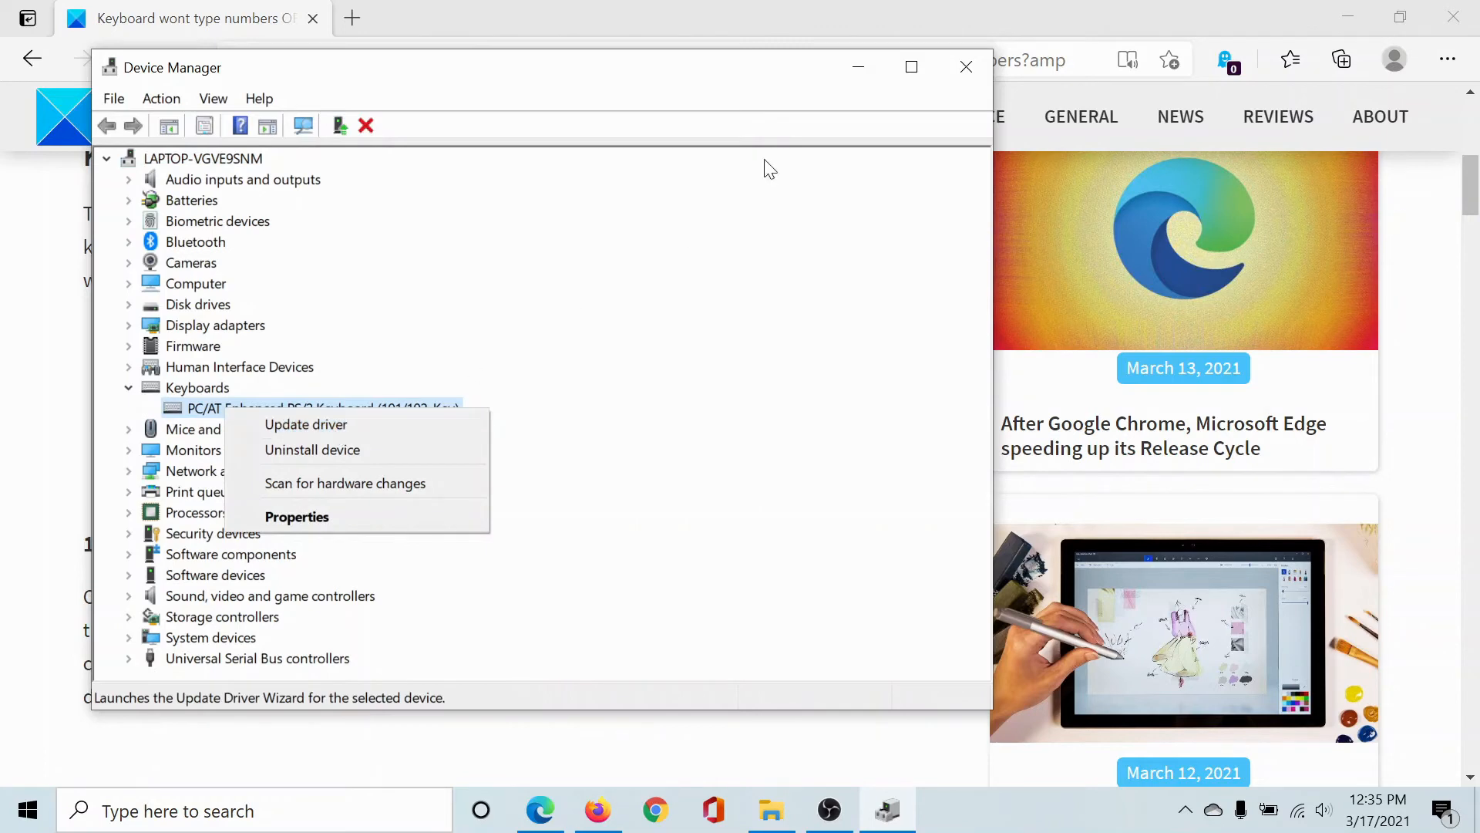
click(965, 66)
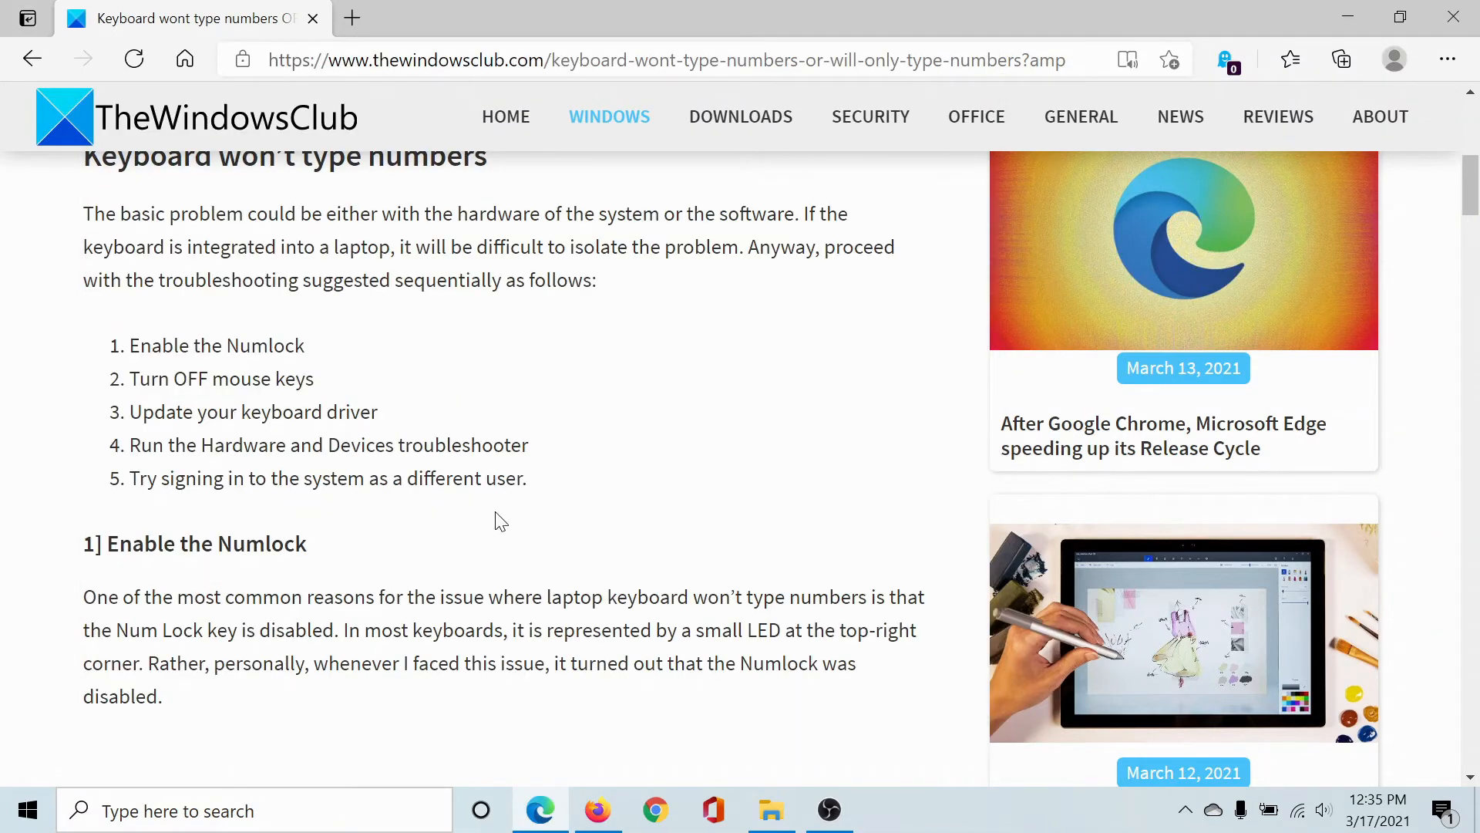
Return the article to its top and bring up the Start menu
scroll(up, 3)
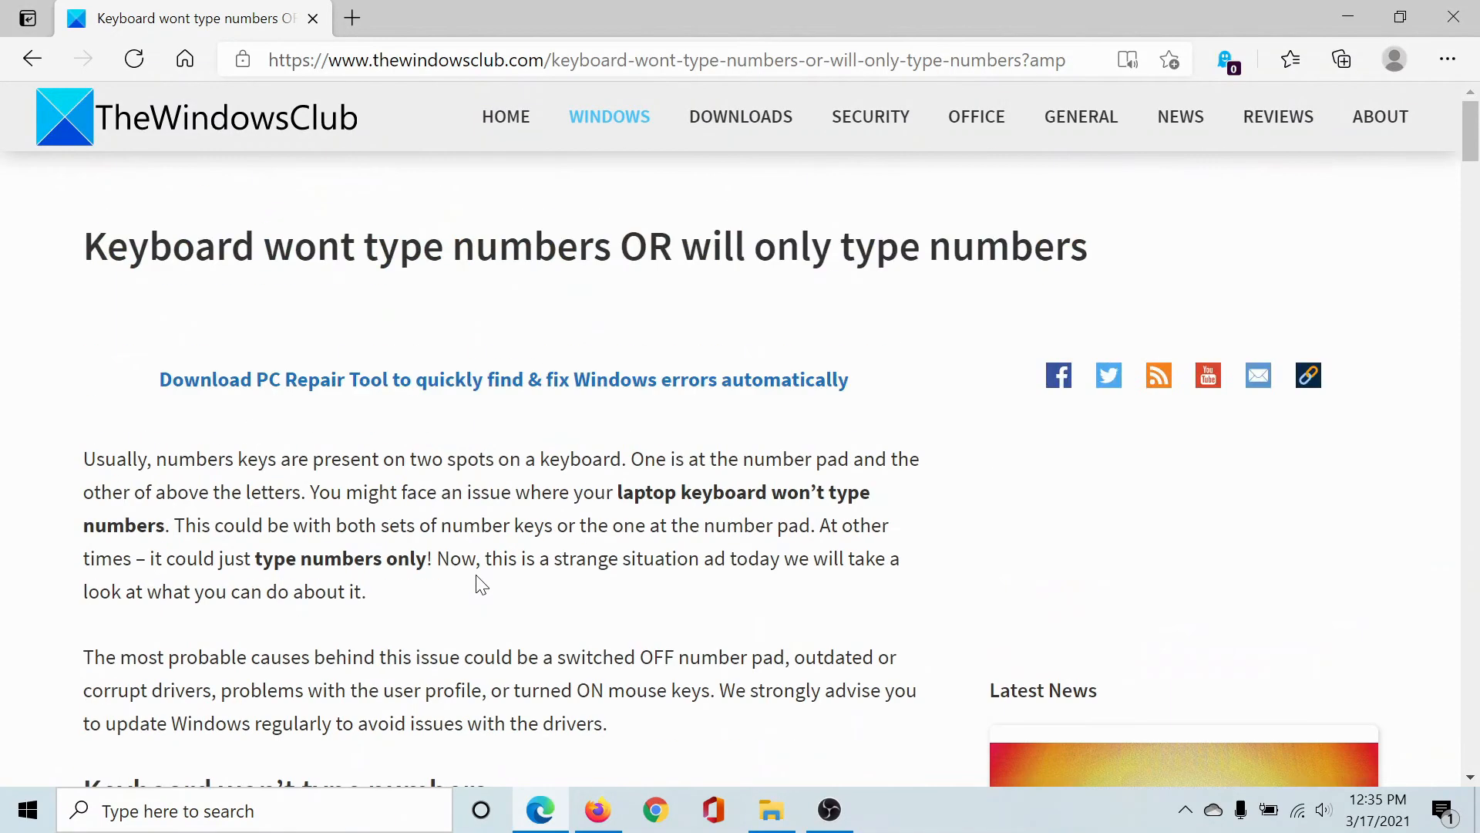
click(26, 810)
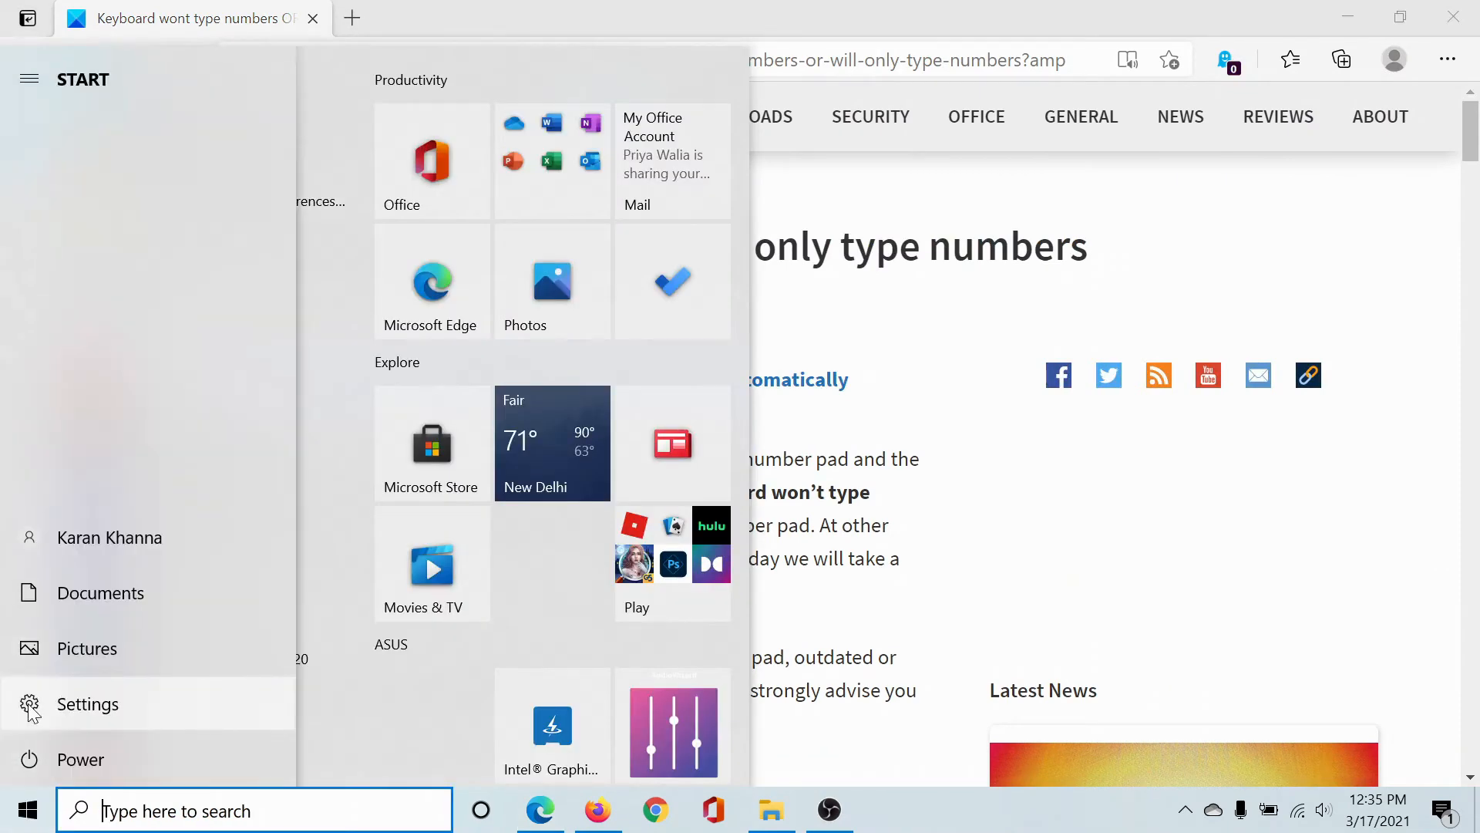
Reach the Troubleshoot page under Update & Security in Settings
click(88, 704)
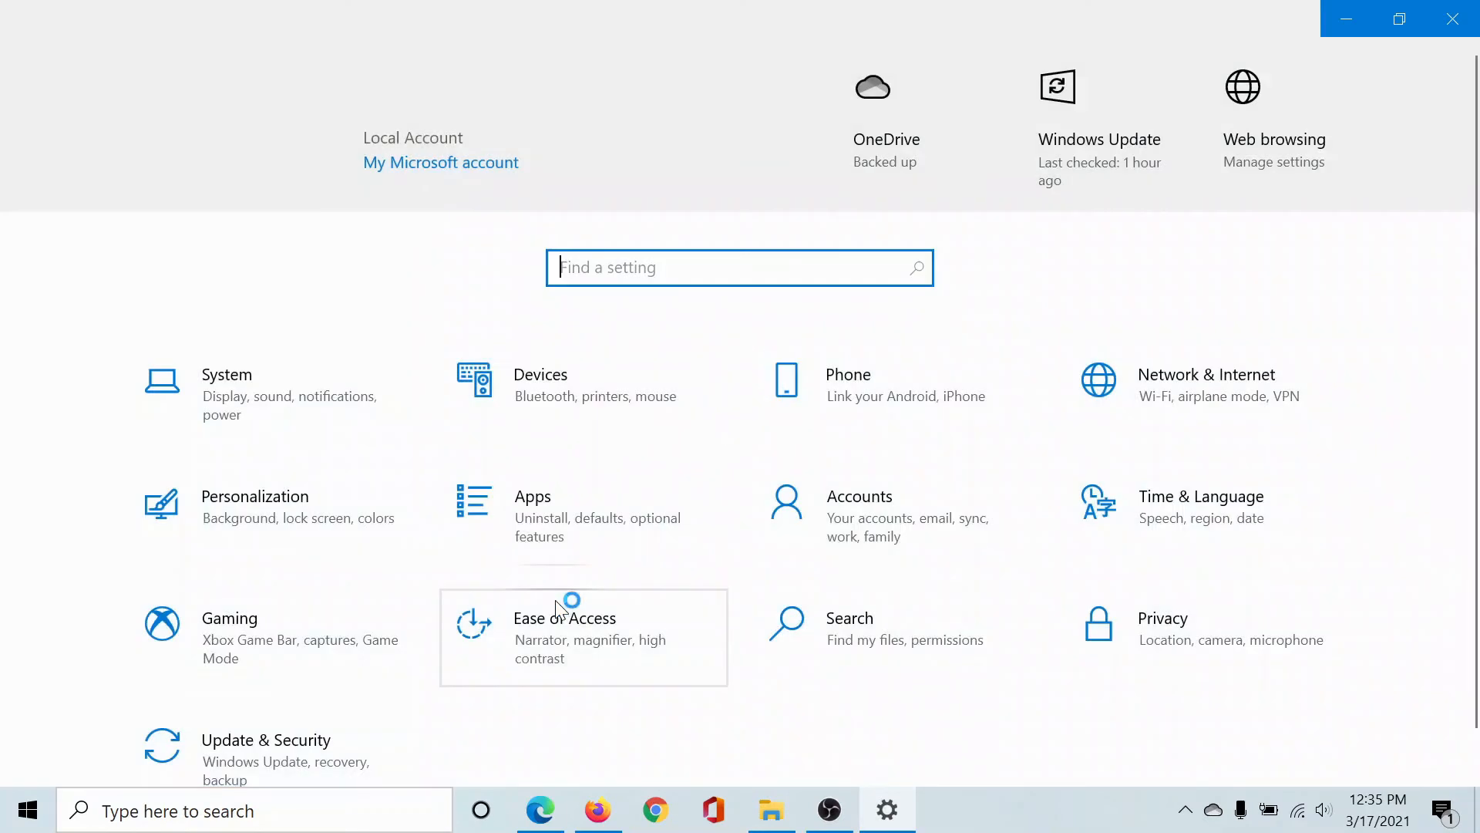
click(266, 738)
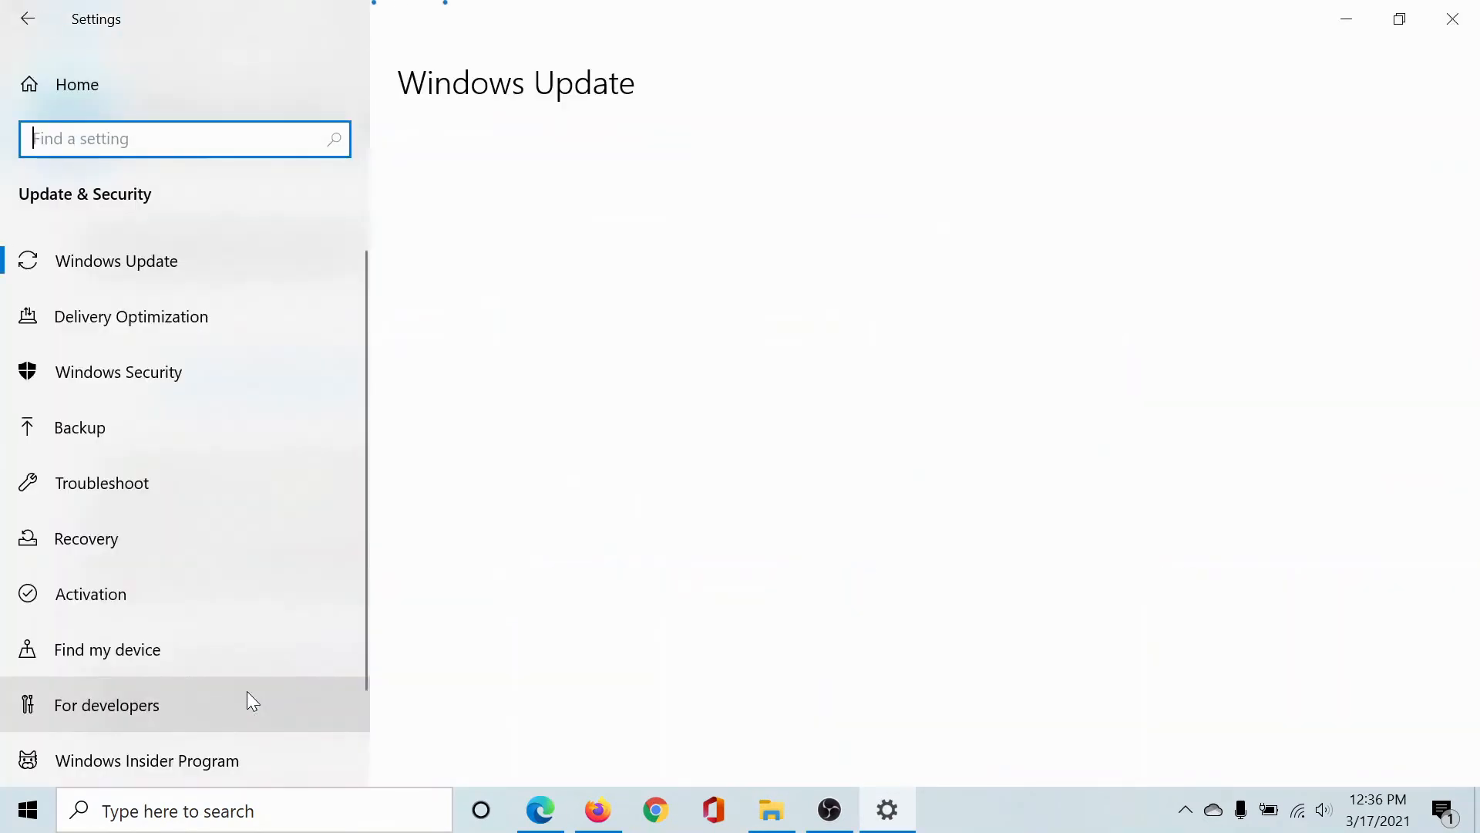
click(102, 482)
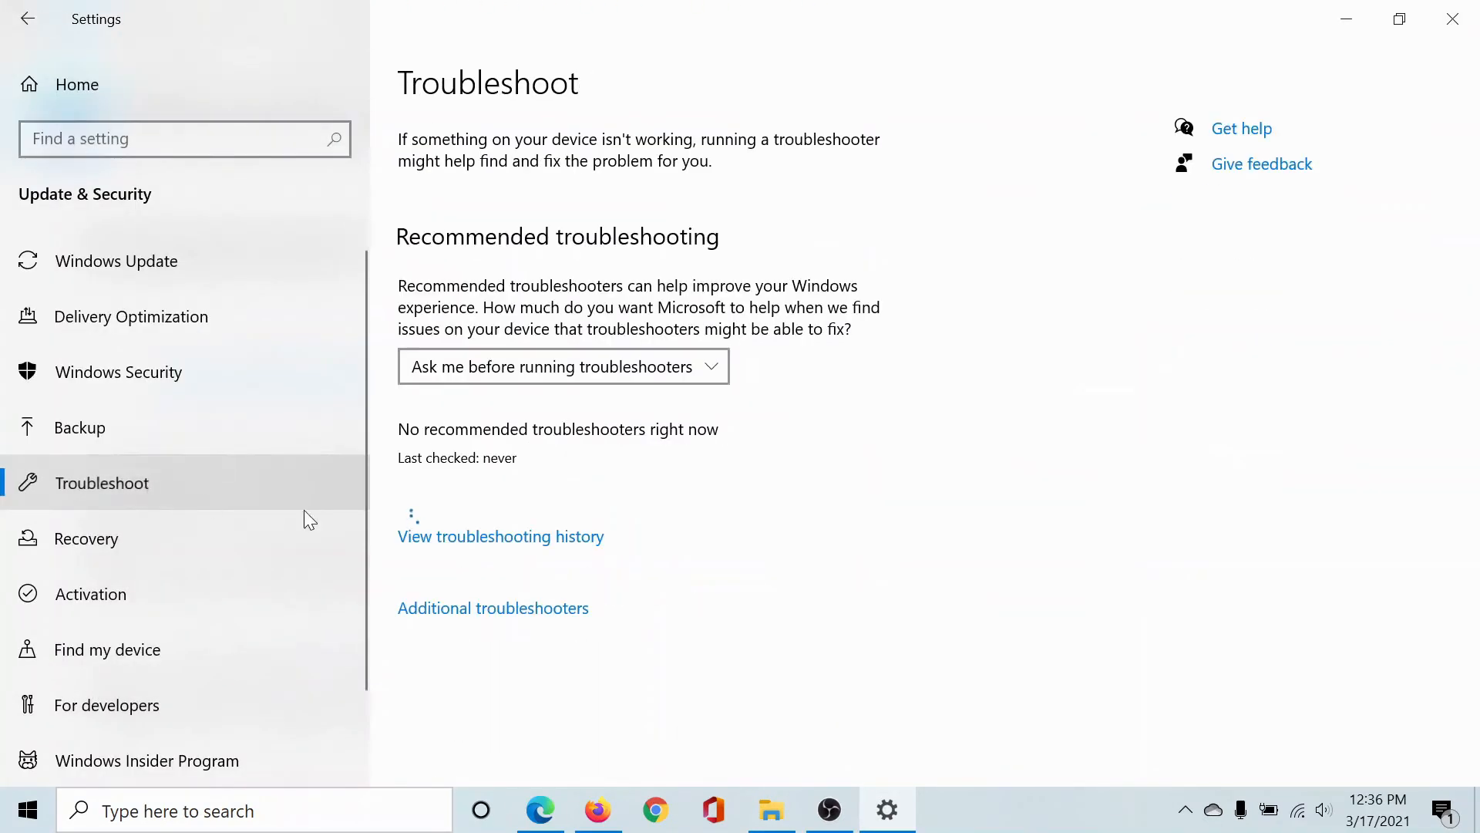
Expand the Keyboard entry in Additional troubleshooters, ready to run
click(493, 608)
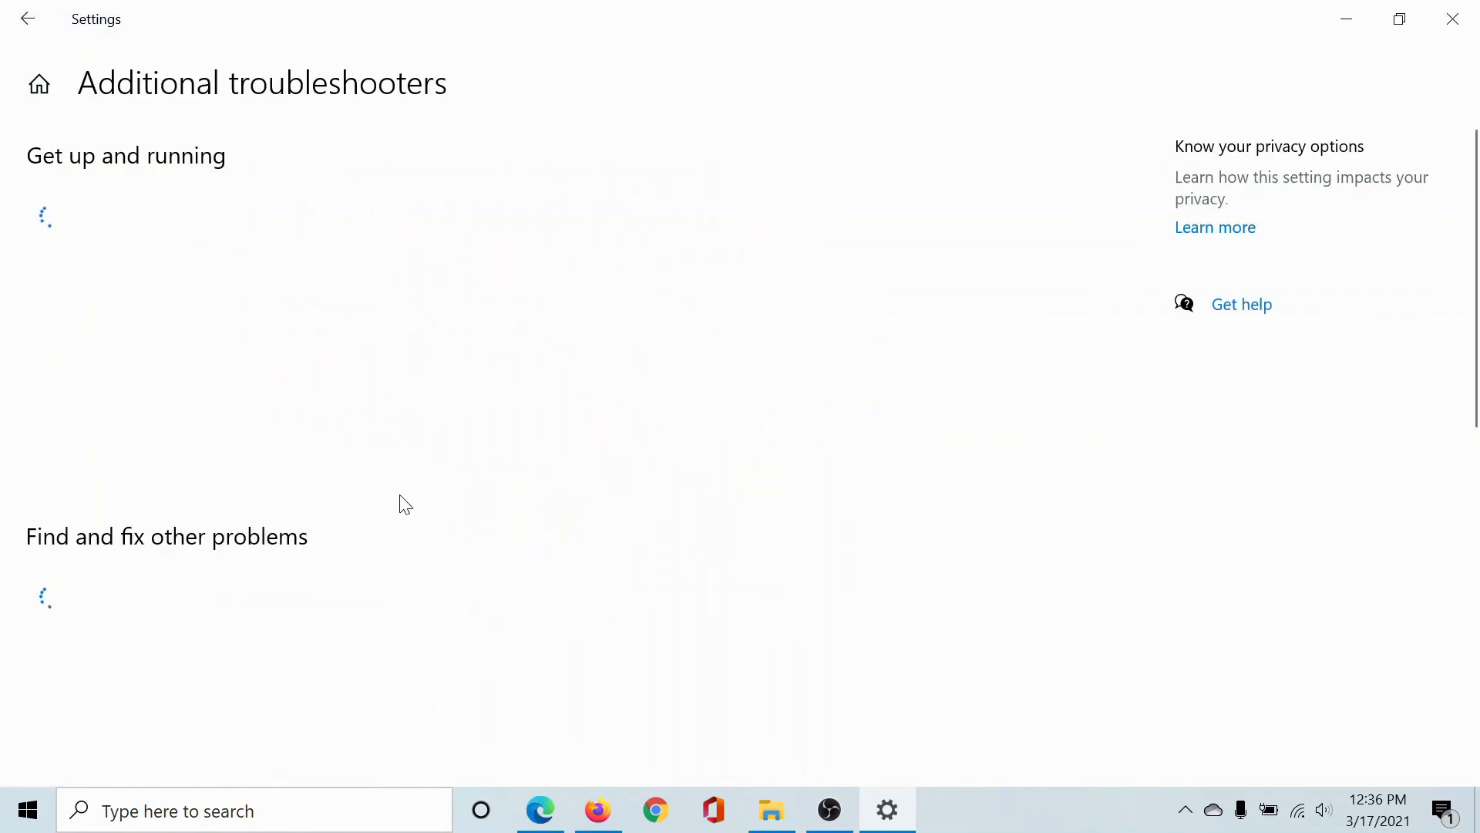
scroll(down, 3)
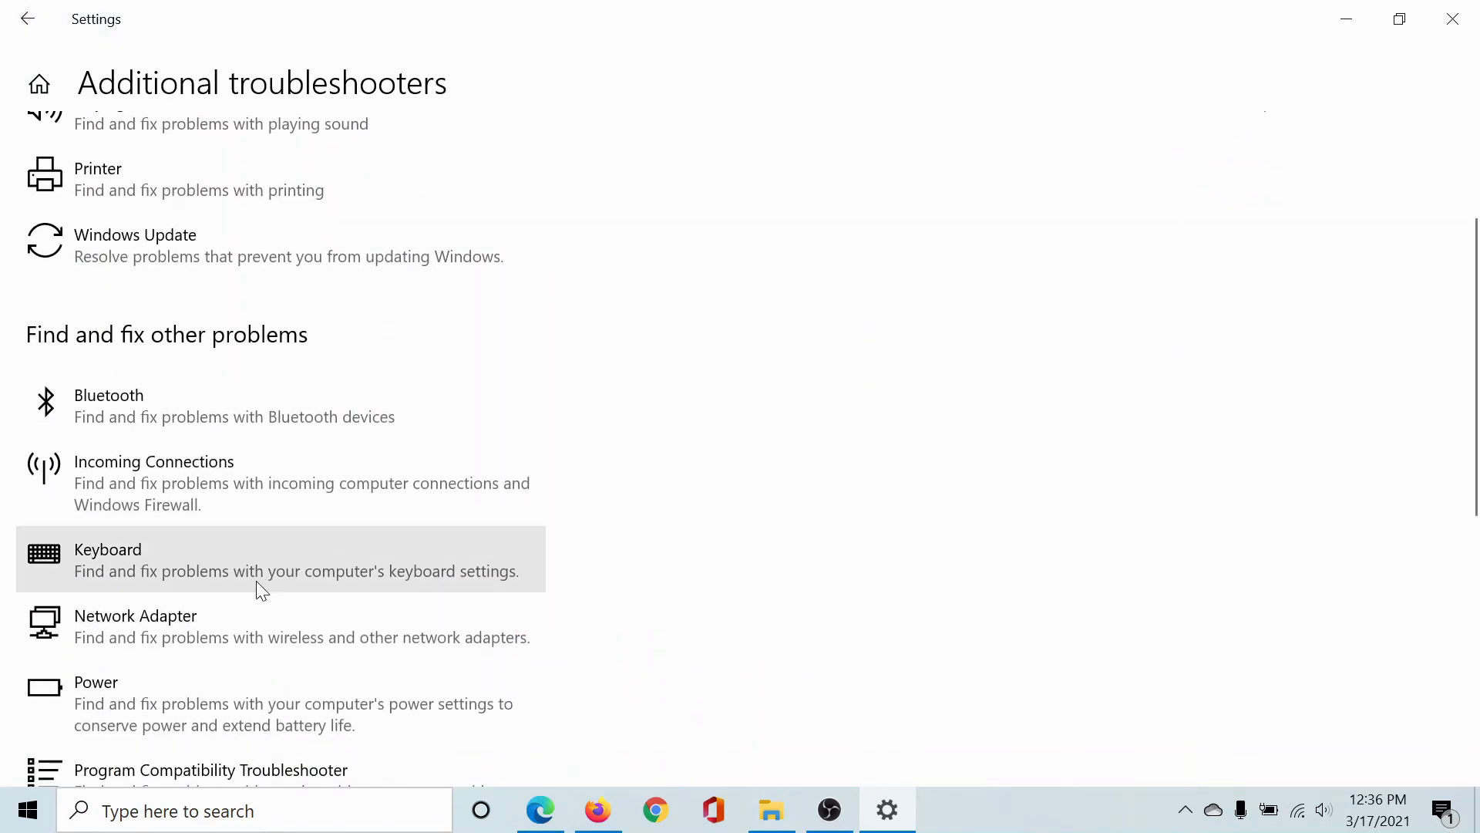
click(283, 558)
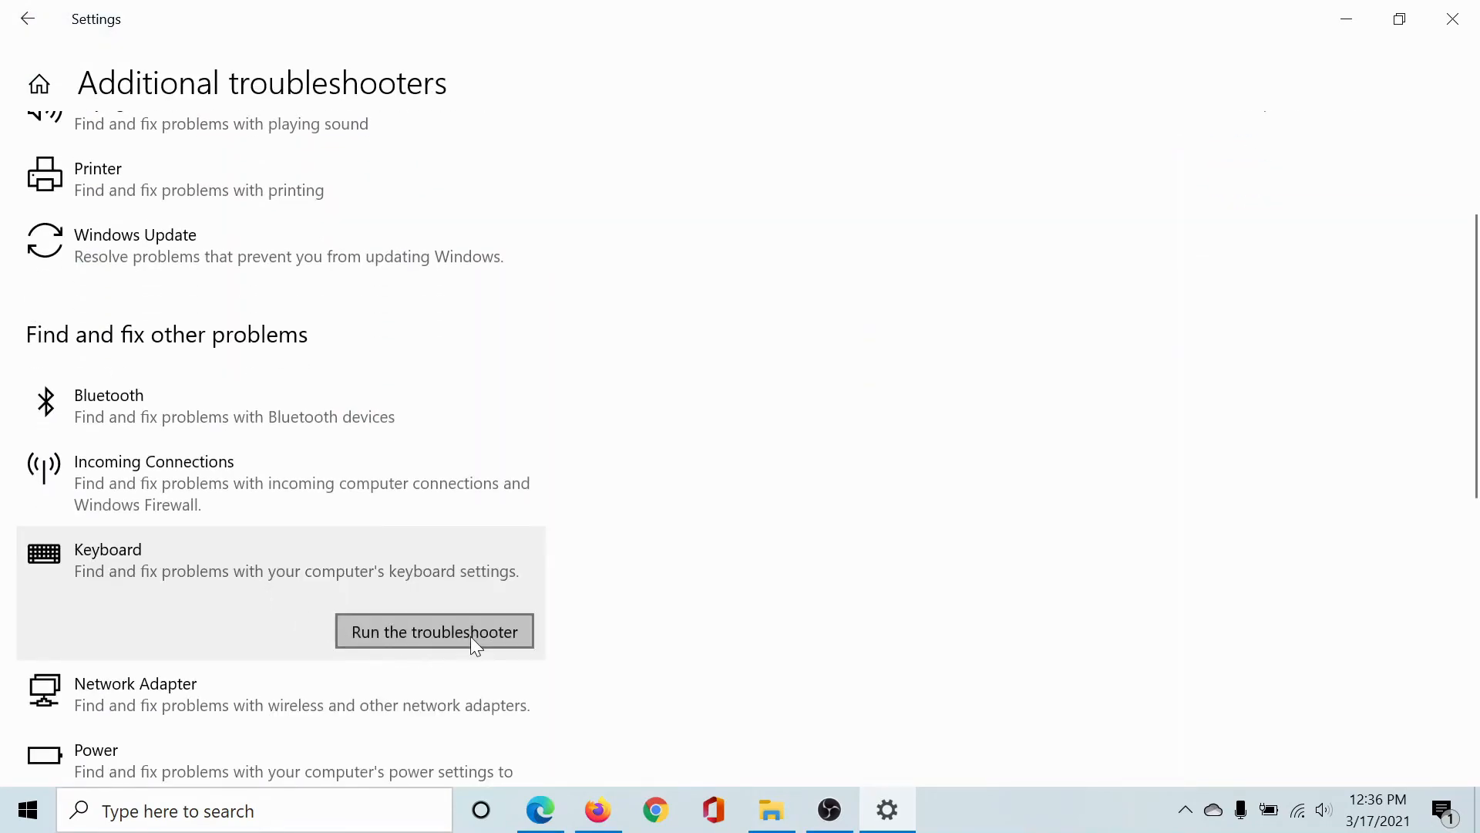